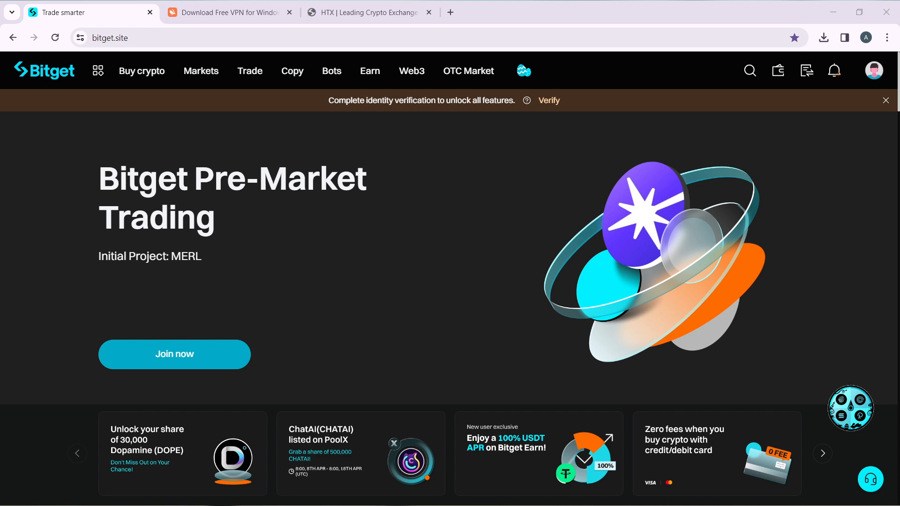
pyautogui.moveTo(505, 463)
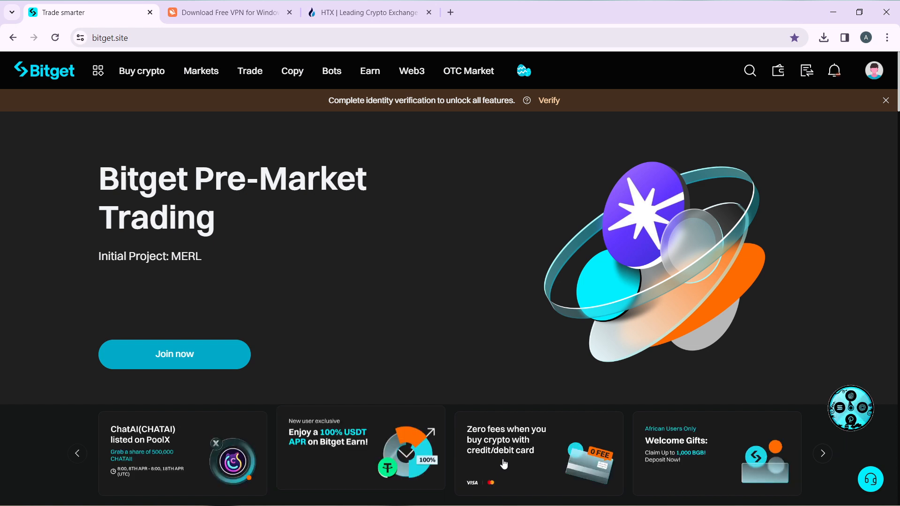
pyautogui.moveTo(524, 473)
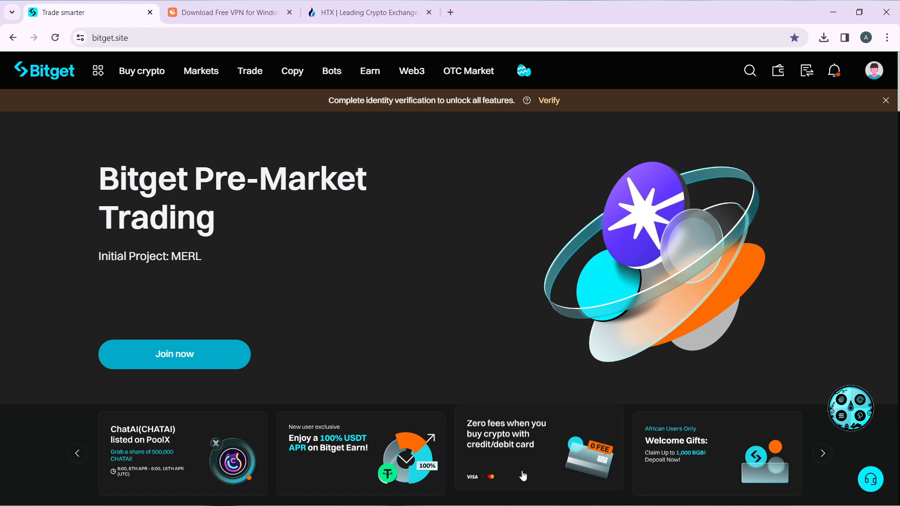
pyautogui.moveTo(516, 422)
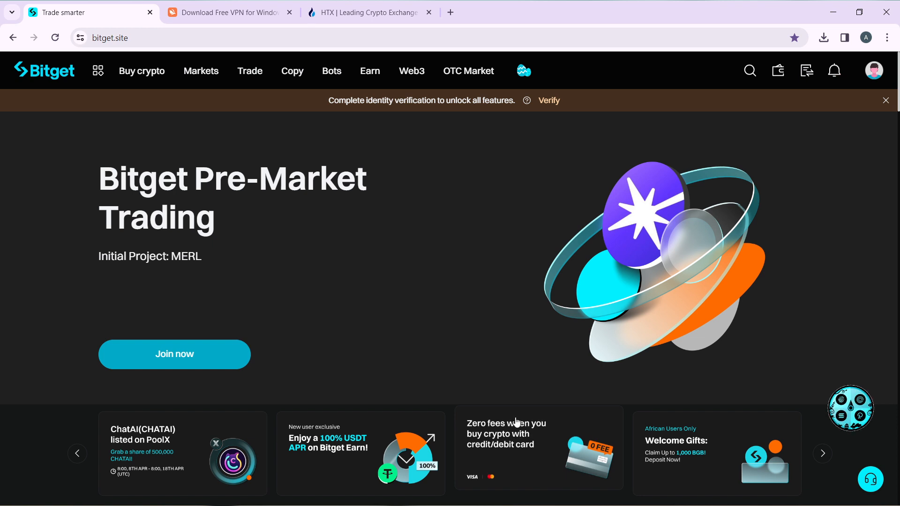
pyautogui.moveTo(565, 344)
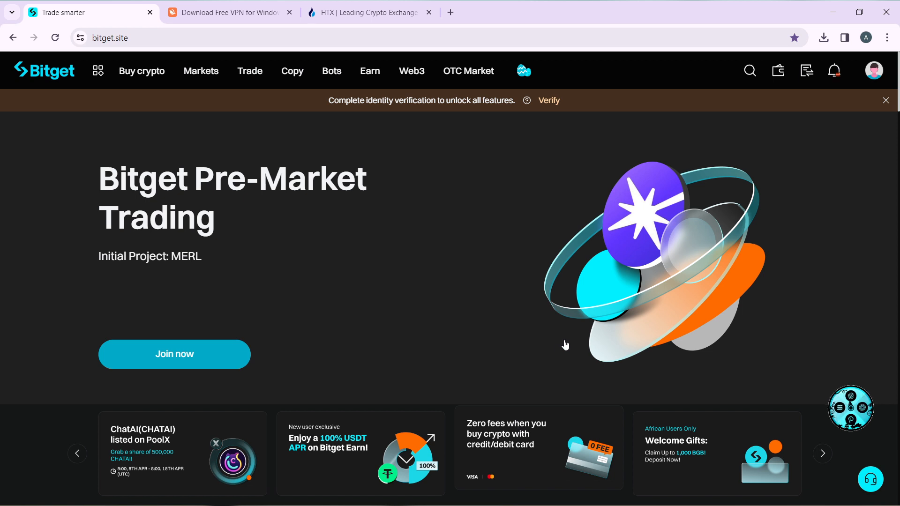
pyautogui.moveTo(501, 376)
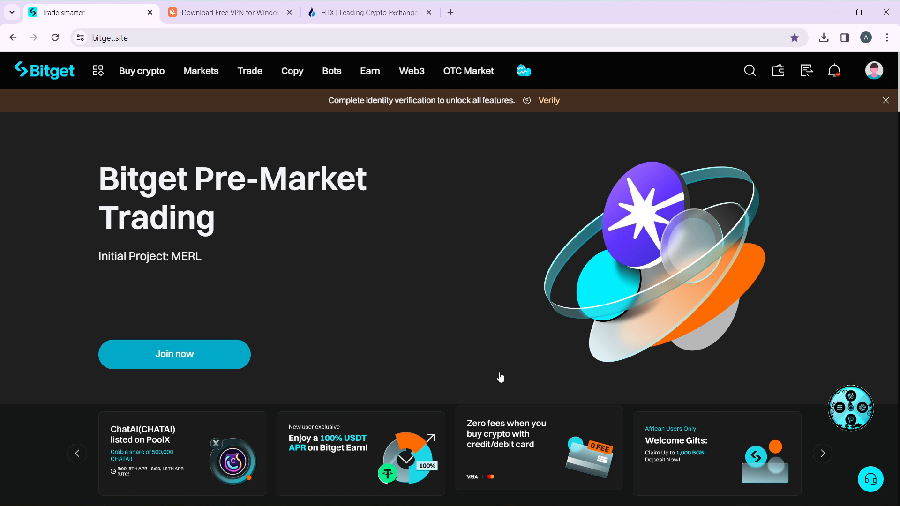
pyautogui.moveTo(615, 171)
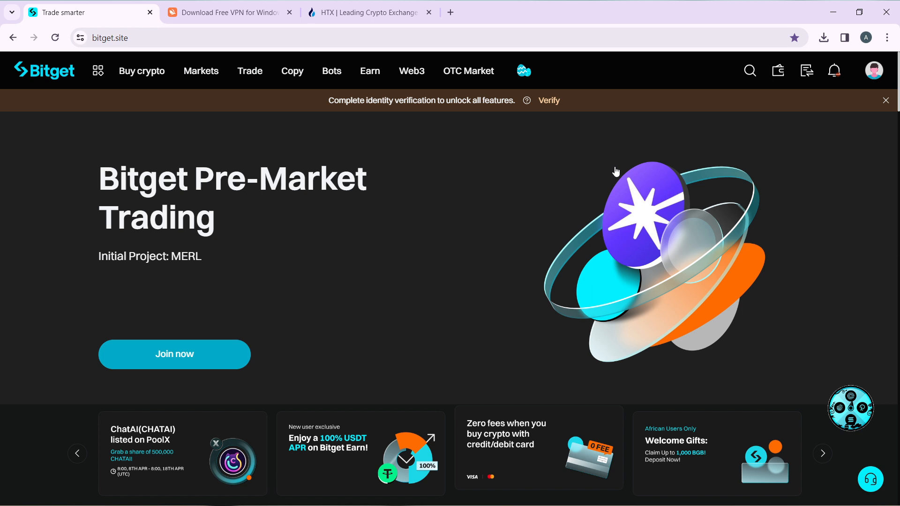
# Preview the Buy crypto menu, then expand the Trade menu listing Spot, Futures, Margin and Convert.
pyautogui.click(142, 71)
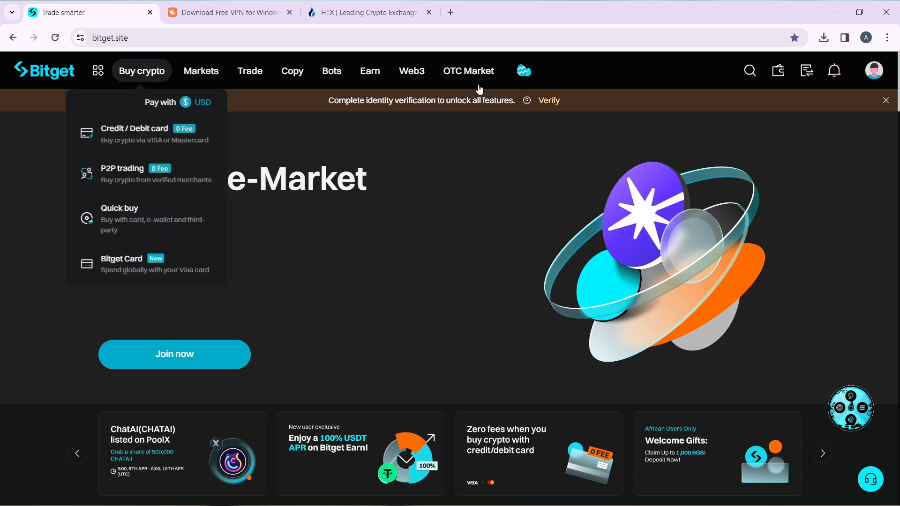
pyautogui.moveTo(147, 71)
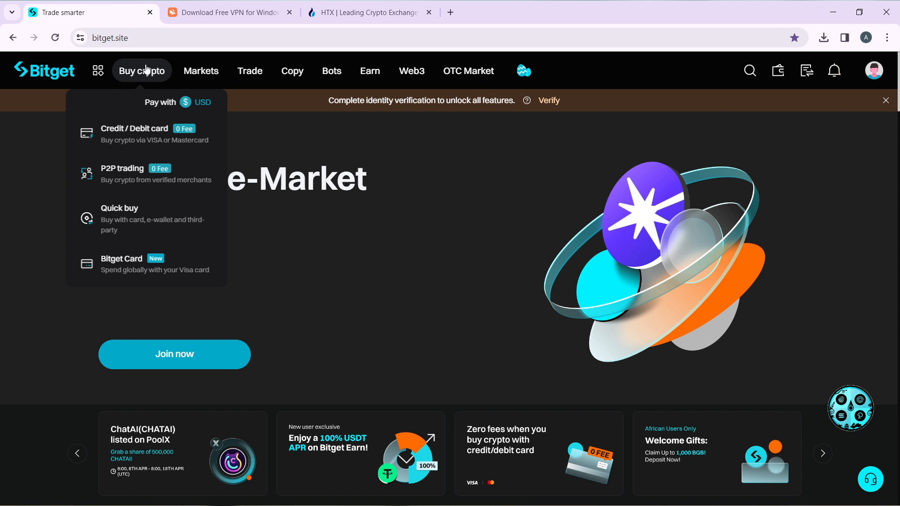
pyautogui.moveTo(249, 70)
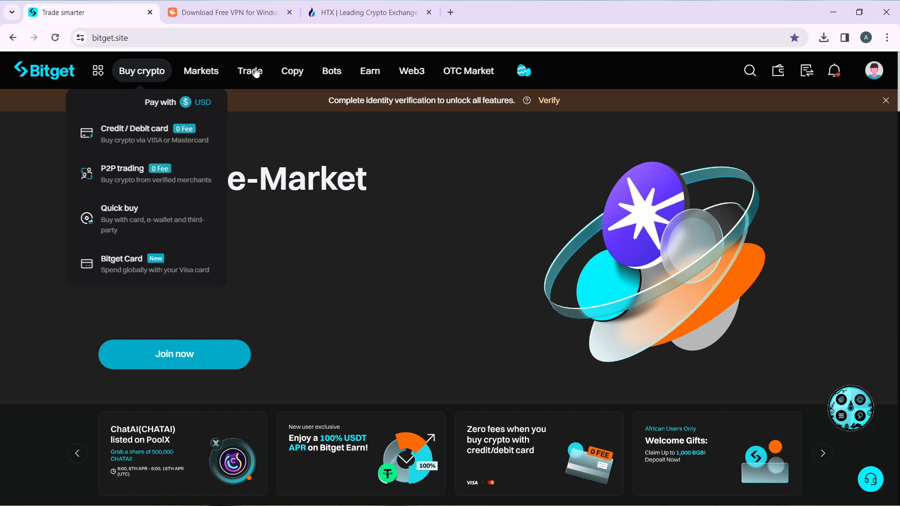
pyautogui.moveTo(294, 77)
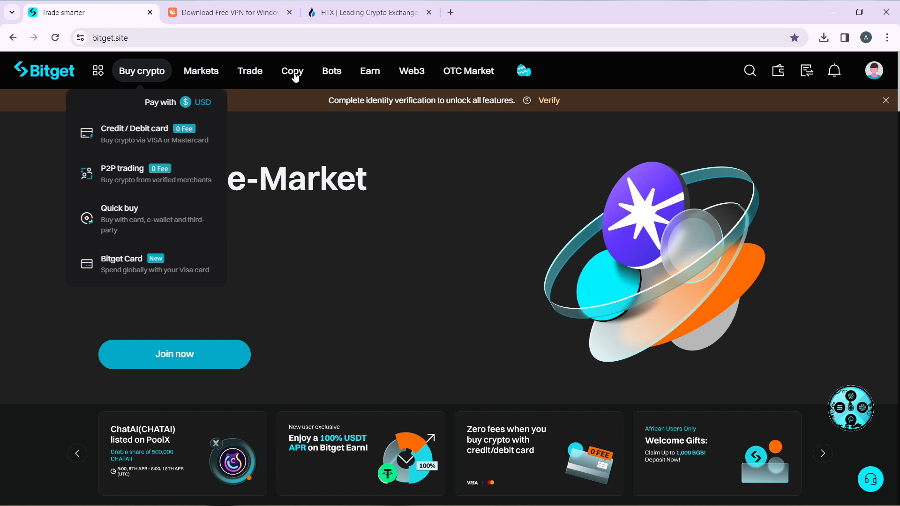
pyautogui.moveTo(420, 79)
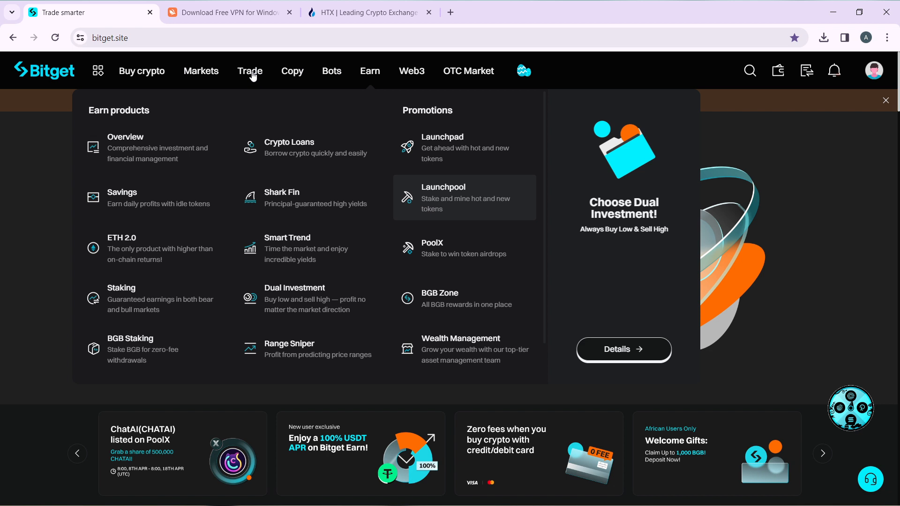
pyautogui.click(250, 71)
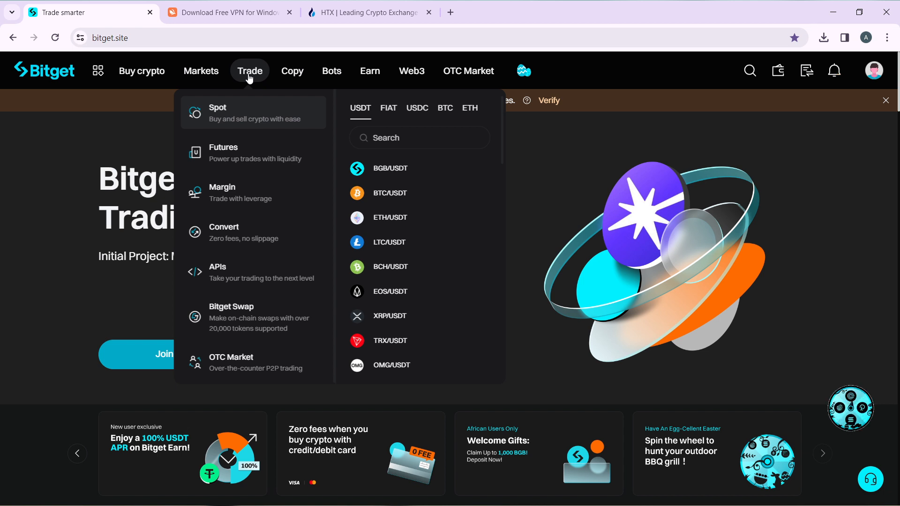
pyautogui.moveTo(239, 237)
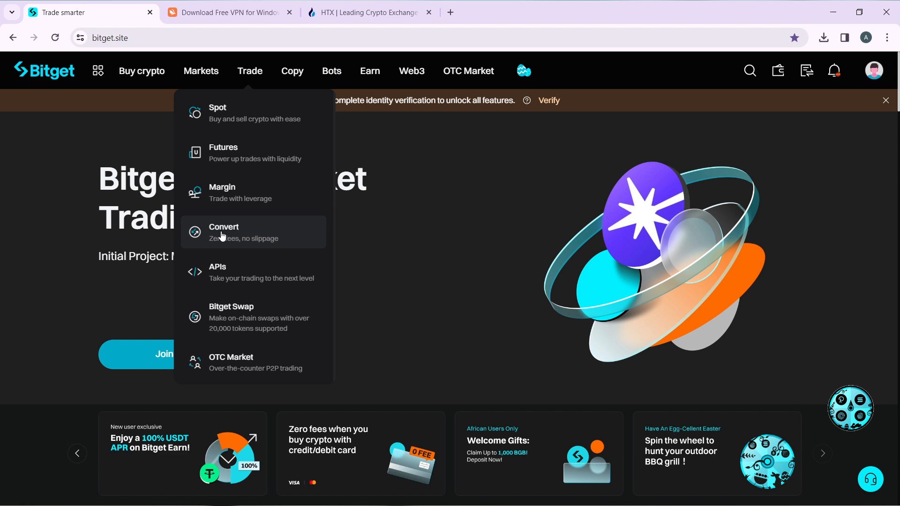
# Choose Convert from the Trade menu and wait out the unresponsive-page warning.
pyautogui.click(224, 232)
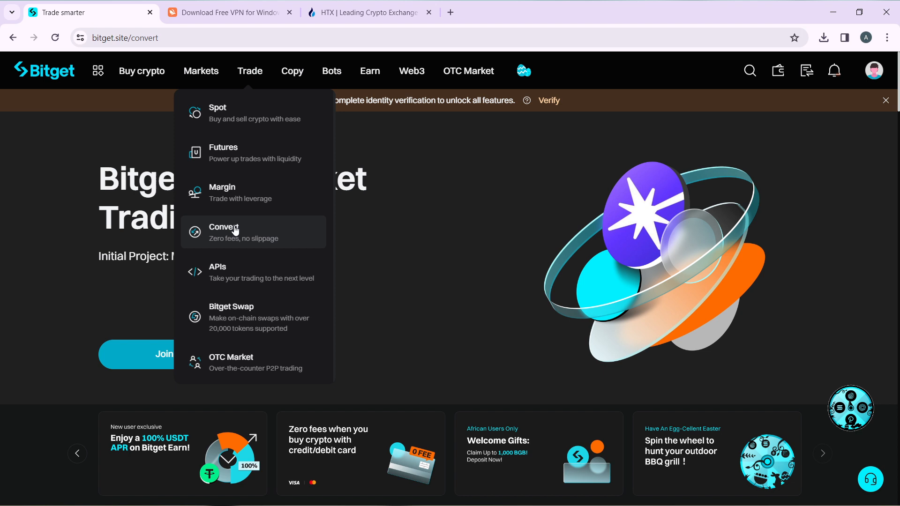
pyautogui.moveTo(243, 235)
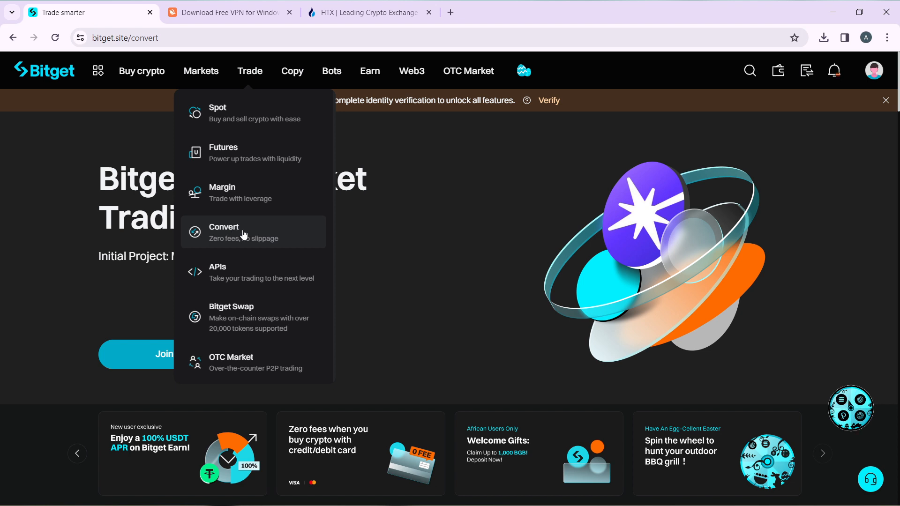
pyautogui.click(240, 232)
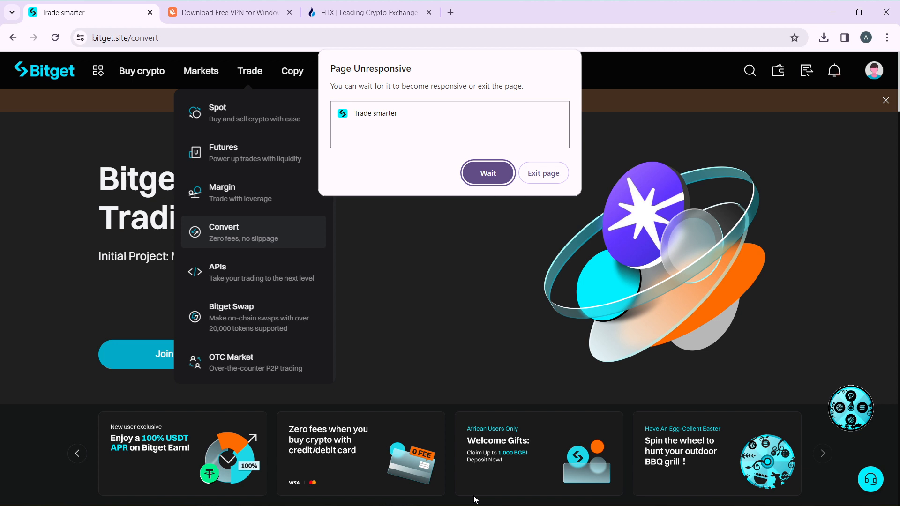
pyautogui.click(487, 173)
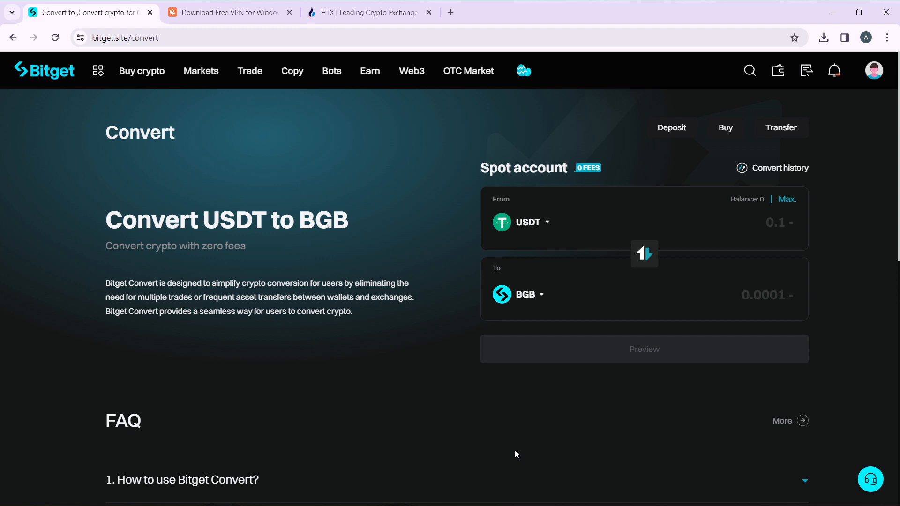
pyautogui.moveTo(567, 194)
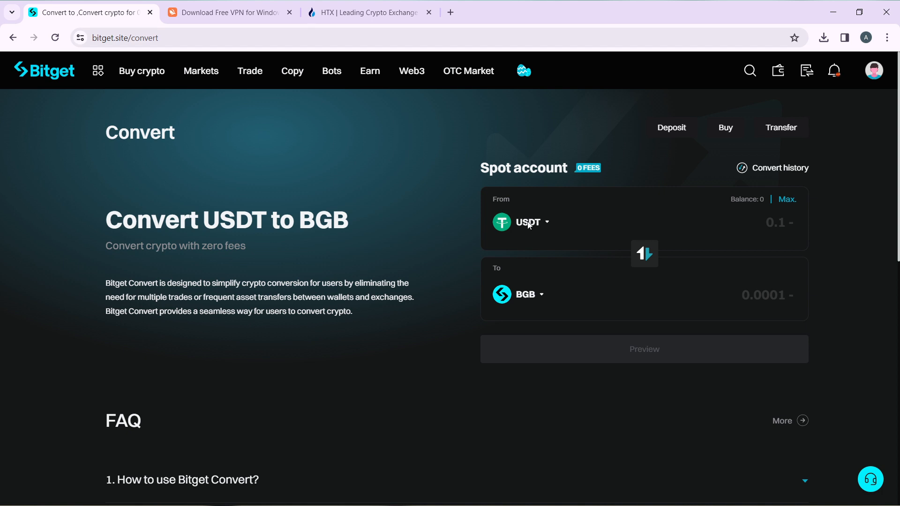
pyautogui.moveTo(545, 224)
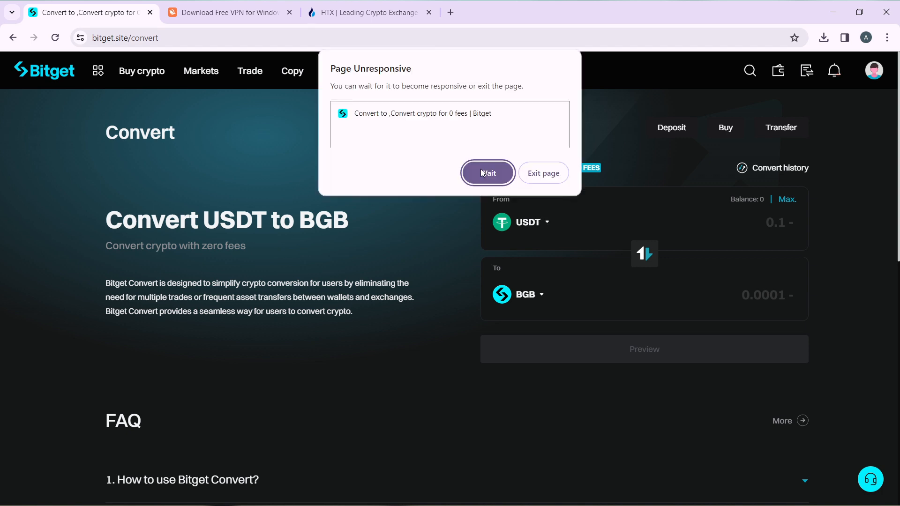
pyautogui.click(486, 173)
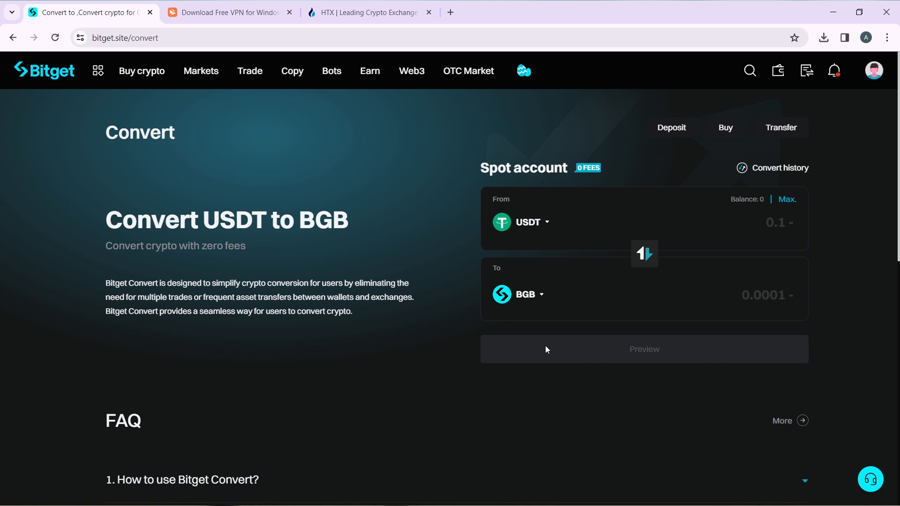
pyautogui.click(521, 223)
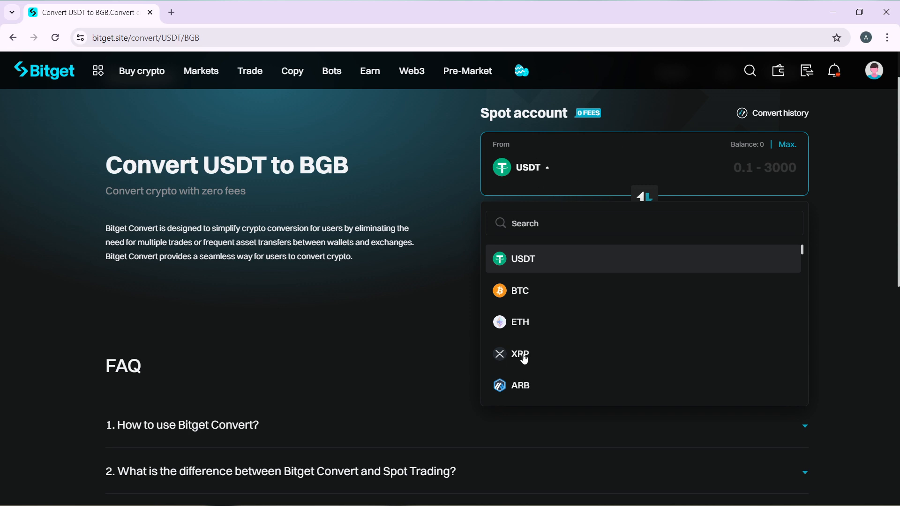
pyautogui.moveTo(510, 317)
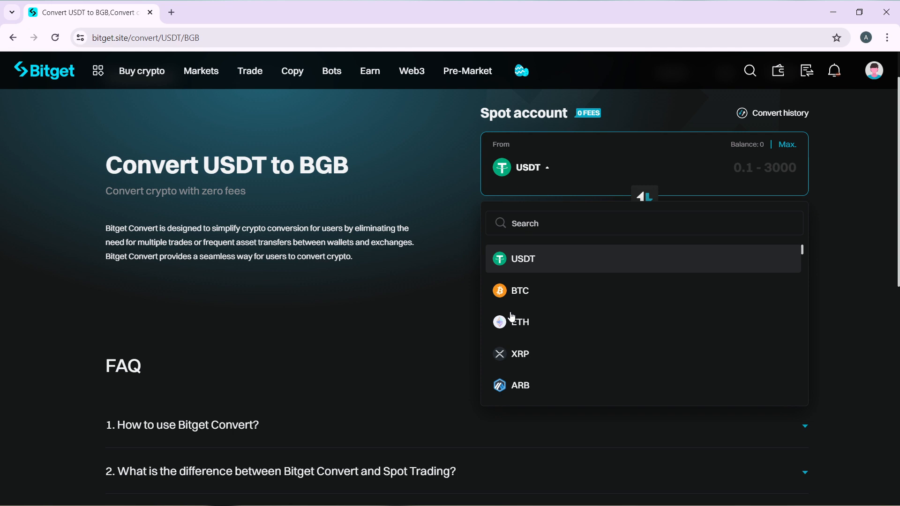
pyautogui.moveTo(509, 316)
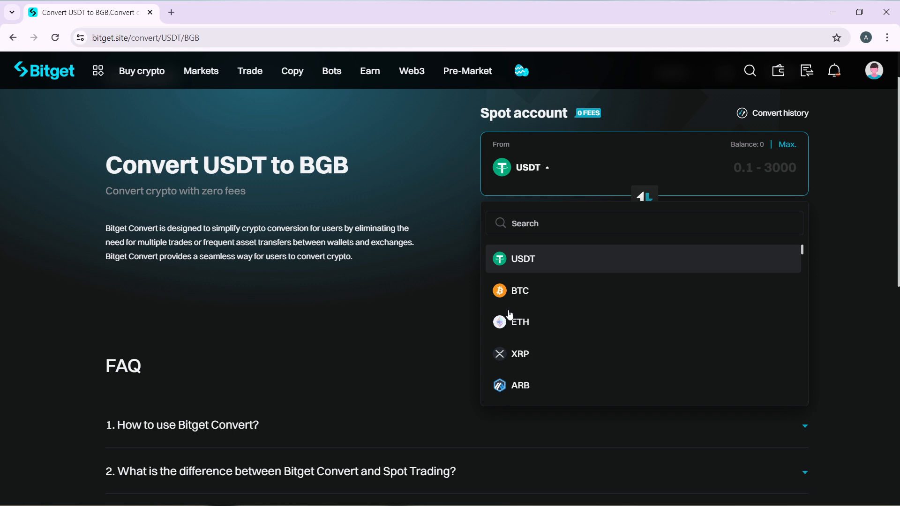
pyautogui.moveTo(522, 347)
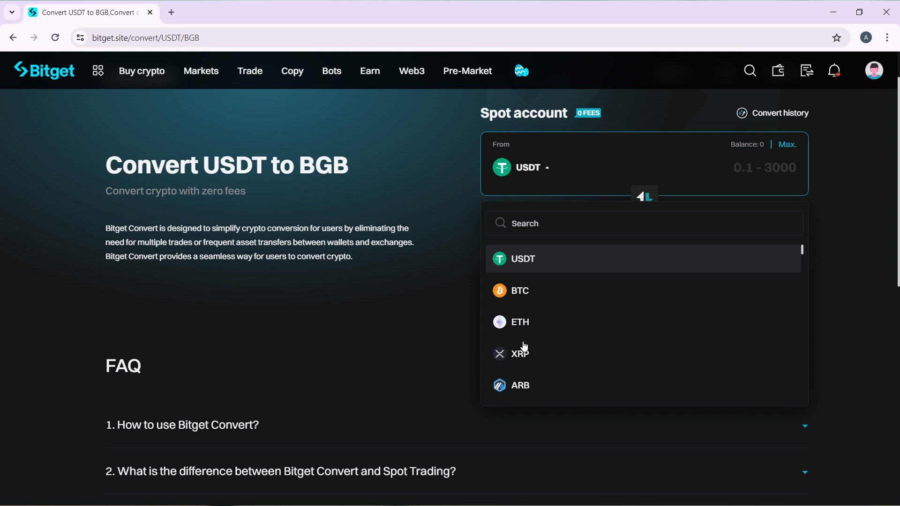
pyautogui.moveTo(521, 264)
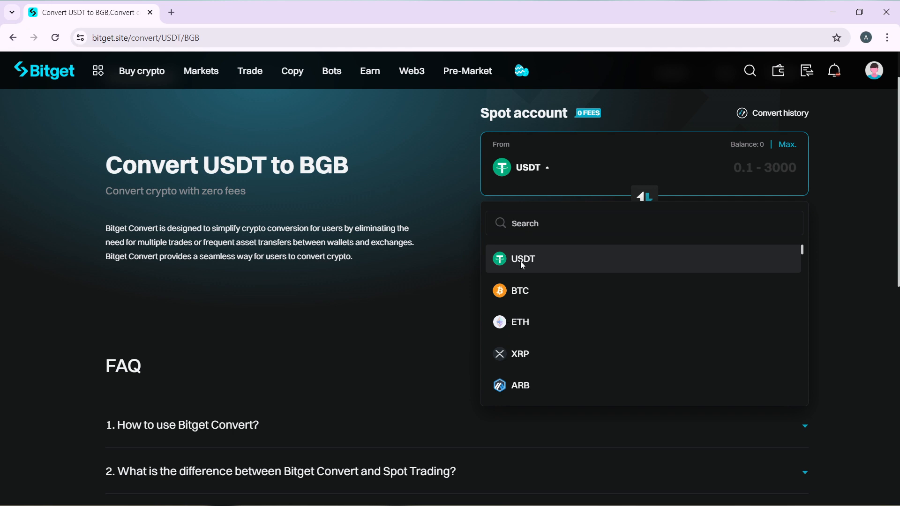
pyautogui.moveTo(508, 335)
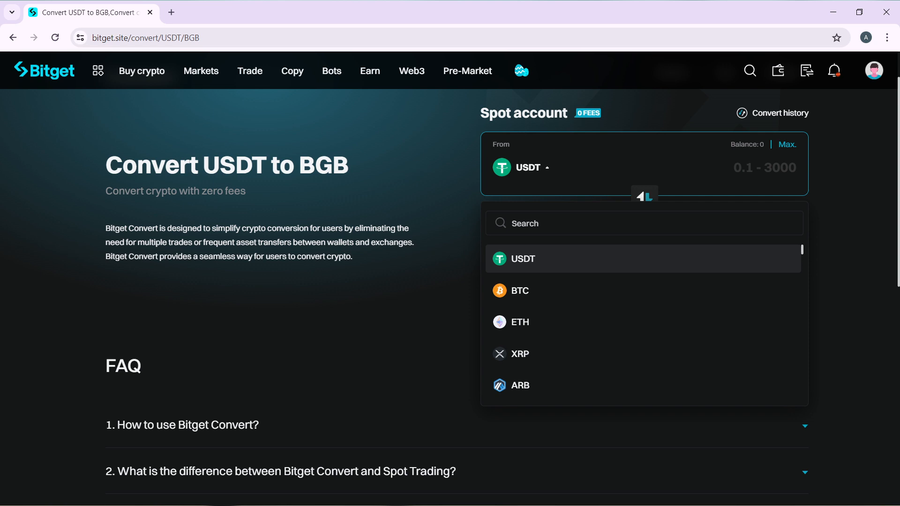
# Pick ETH as the From currency so the form reads ETH to BGB.
pyautogui.click(517, 321)
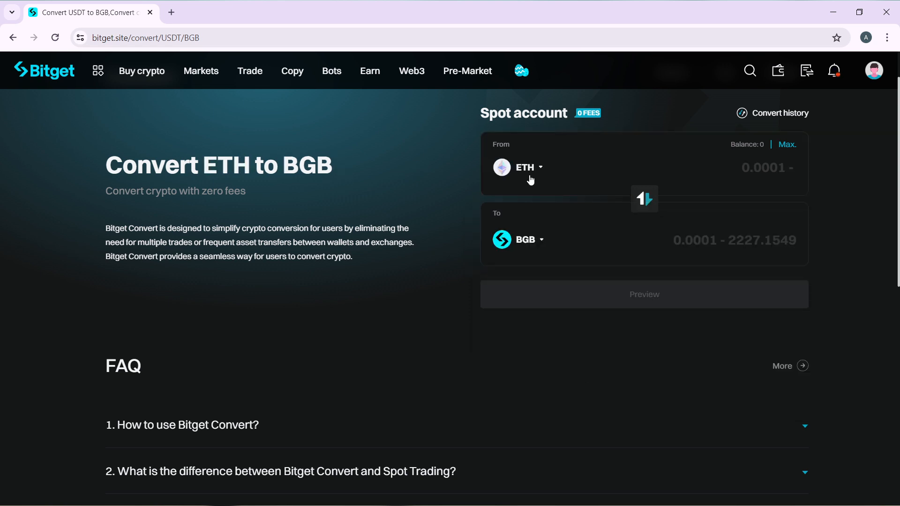
pyautogui.moveTo(507, 165)
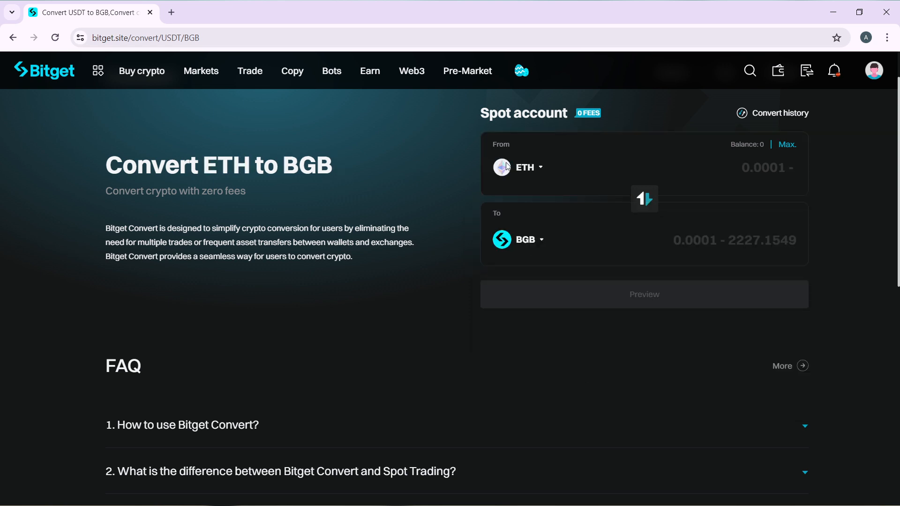
pyautogui.moveTo(538, 245)
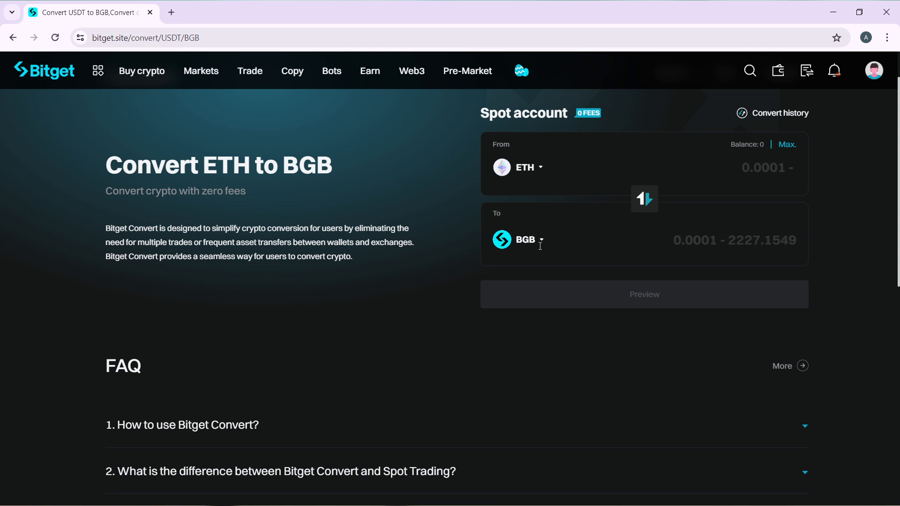
pyautogui.moveTo(501, 268)
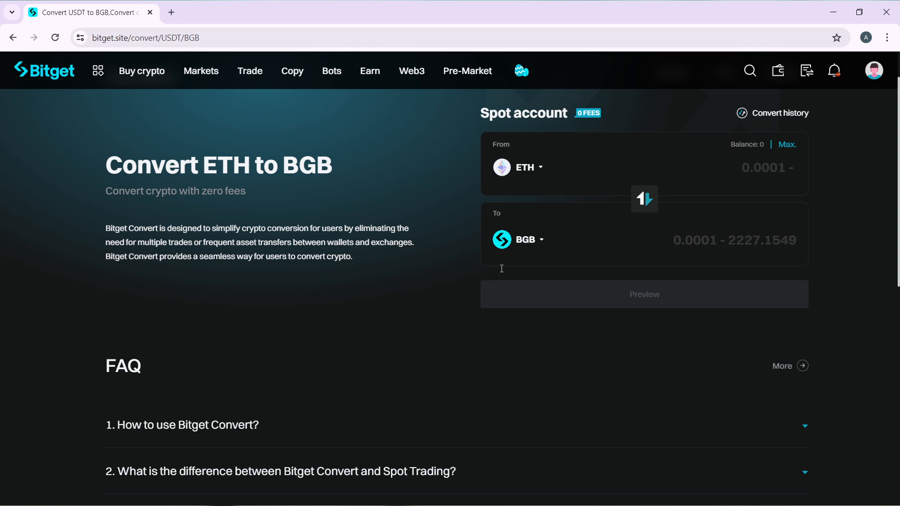
pyautogui.moveTo(501, 268)
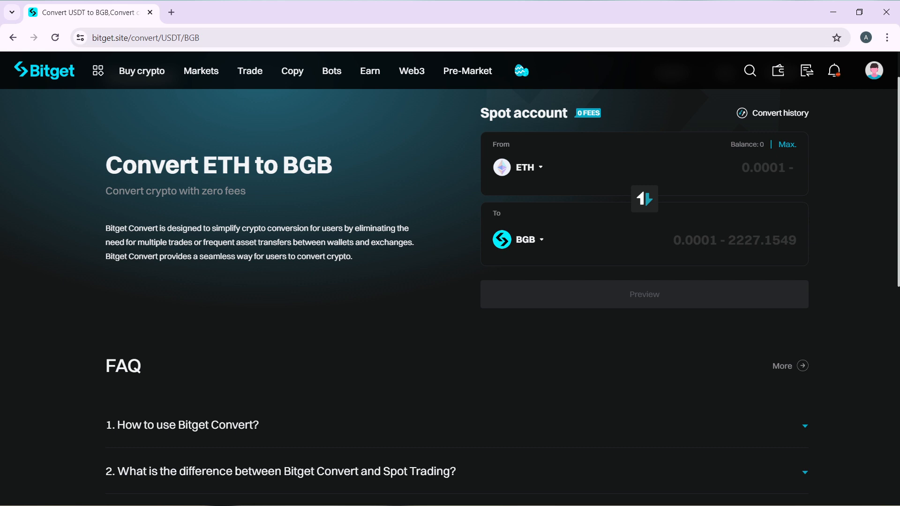
pyautogui.moveTo(748, 198)
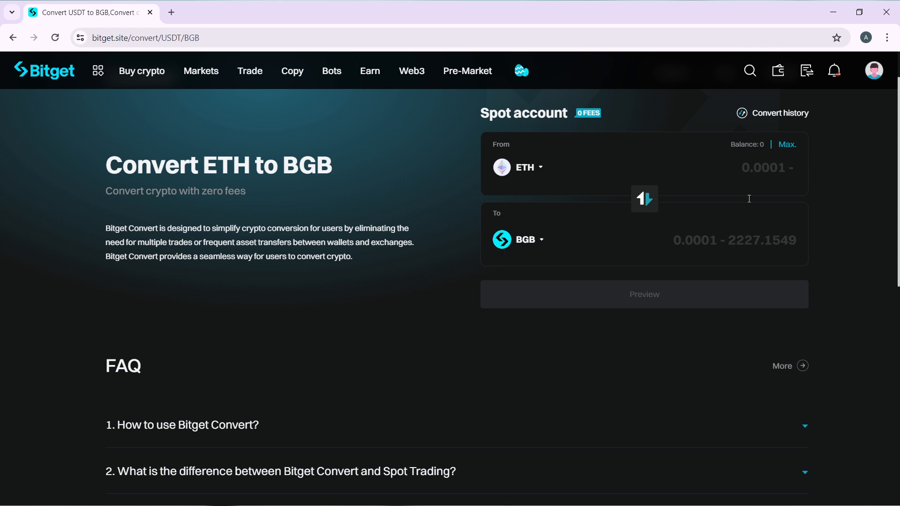
pyautogui.moveTo(513, 256)
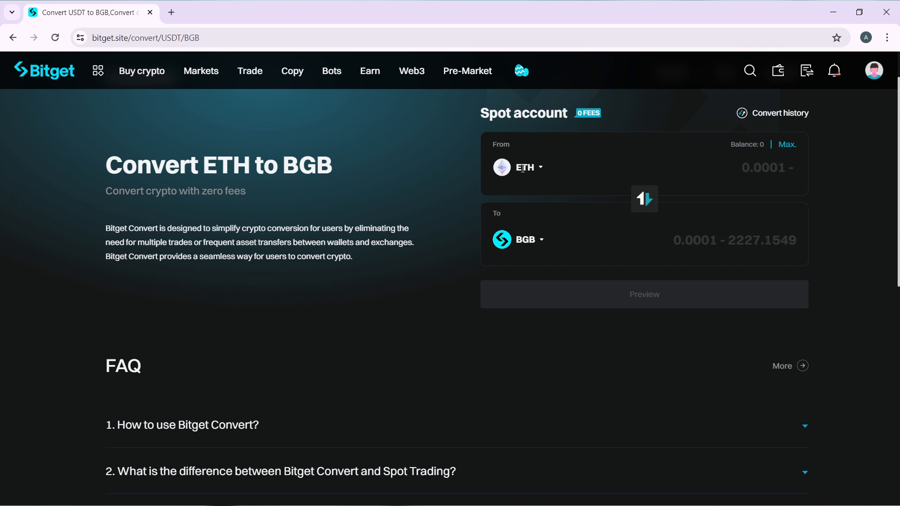
pyautogui.moveTo(465, 472)
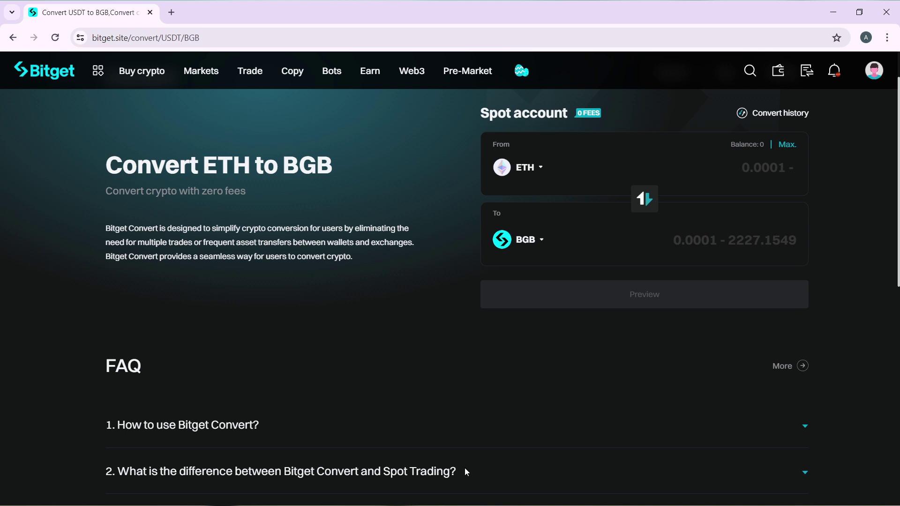
# Open the To currency dropdown listing USDT, BTC, BGB and XRP.
pyautogui.click(524, 240)
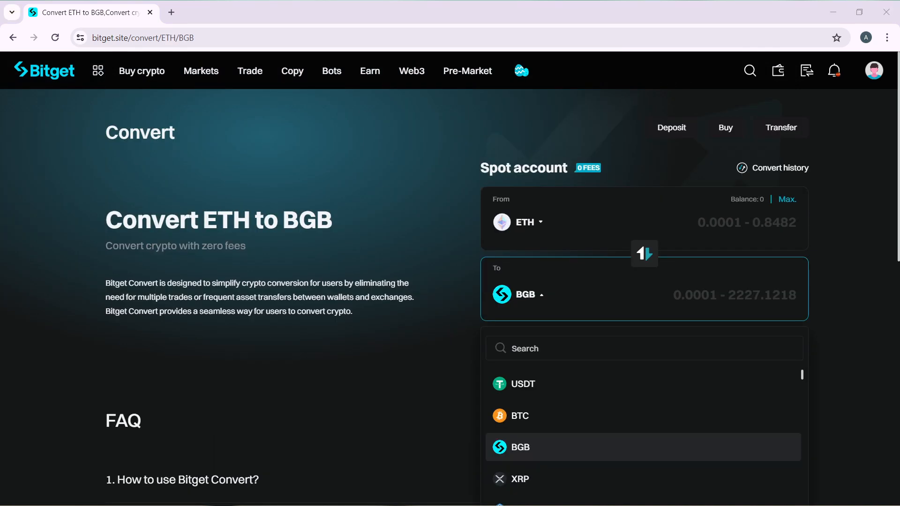
pyautogui.moveTo(573, 395)
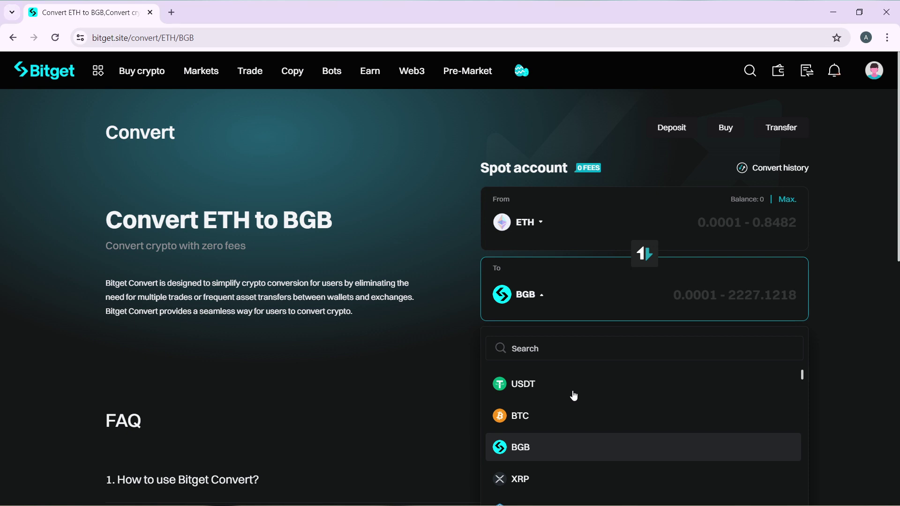
pyautogui.moveTo(528, 386)
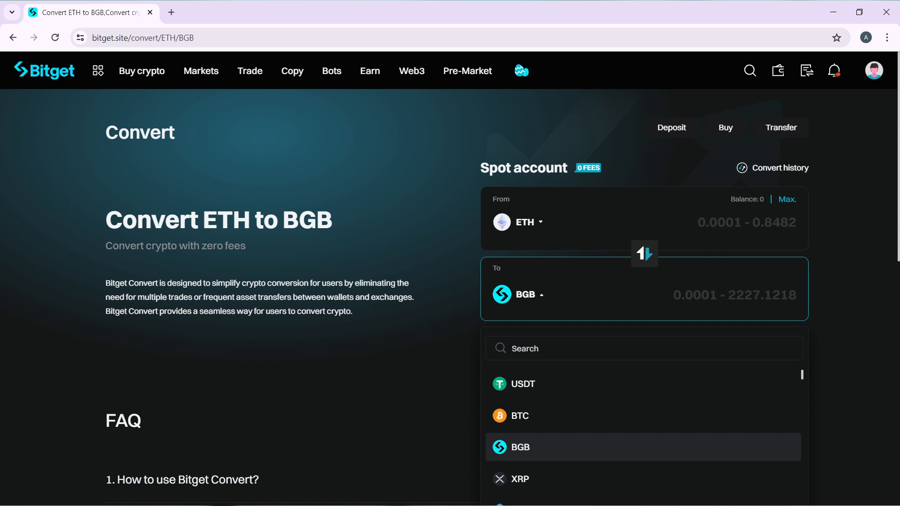
# Select USDT as the currency to receive, making the form ETH to USDT.
pyautogui.click(521, 383)
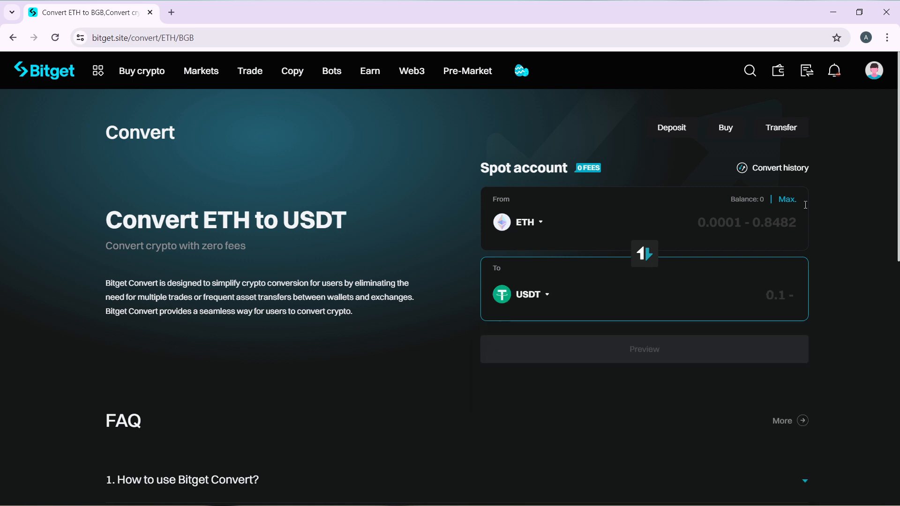
pyautogui.moveTo(766, 223)
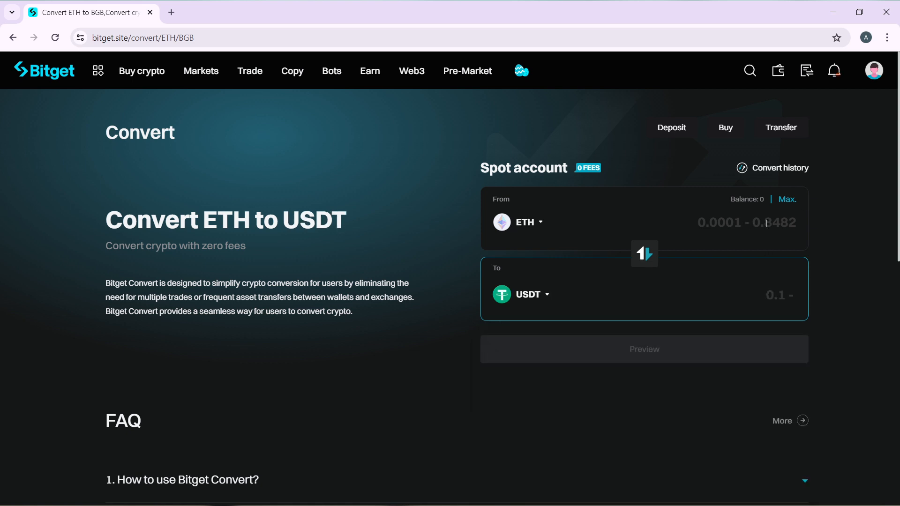
pyautogui.moveTo(708, 232)
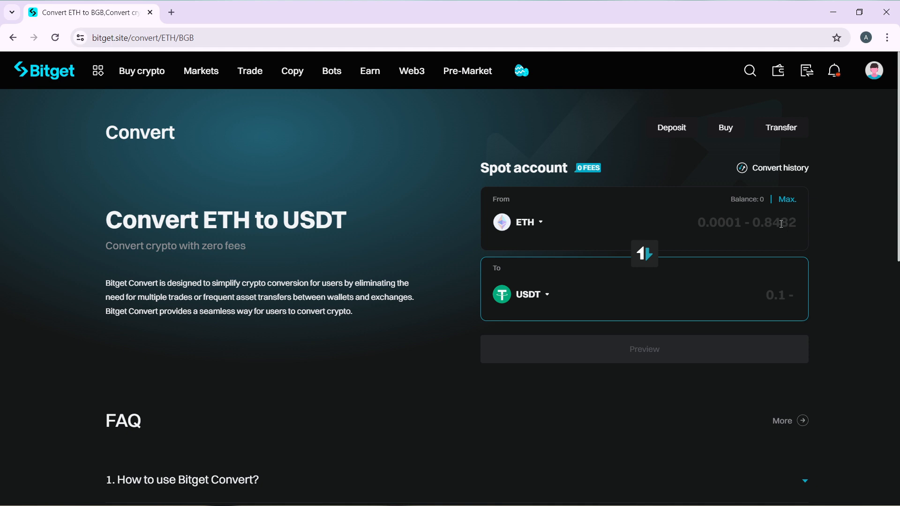
pyautogui.moveTo(715, 206)
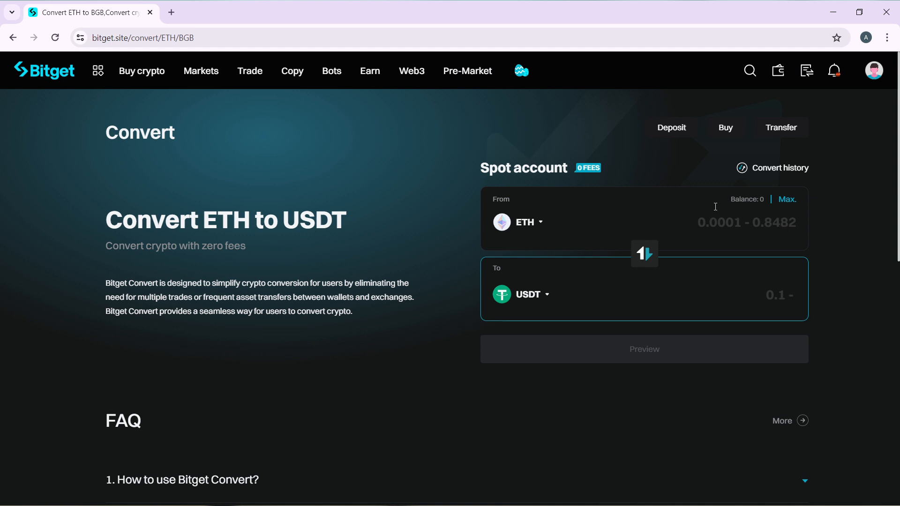
pyautogui.moveTo(784, 224)
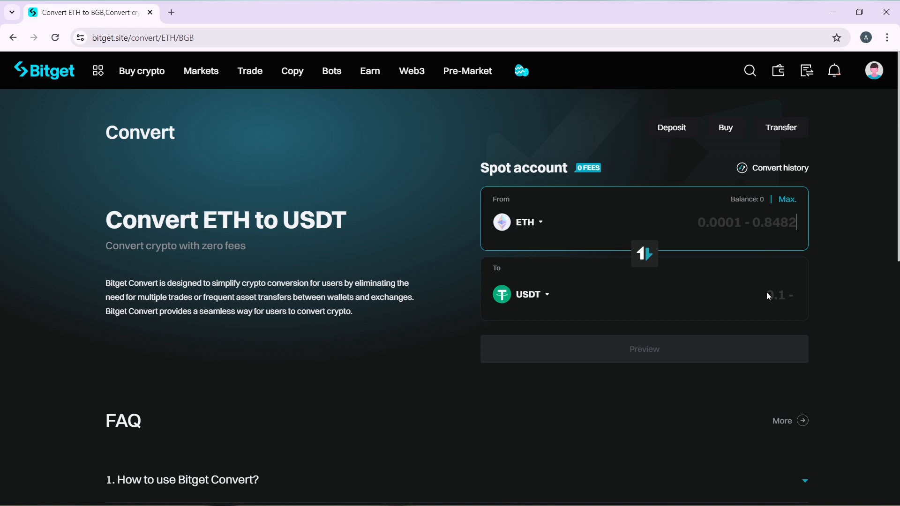
pyautogui.moveTo(647, 236)
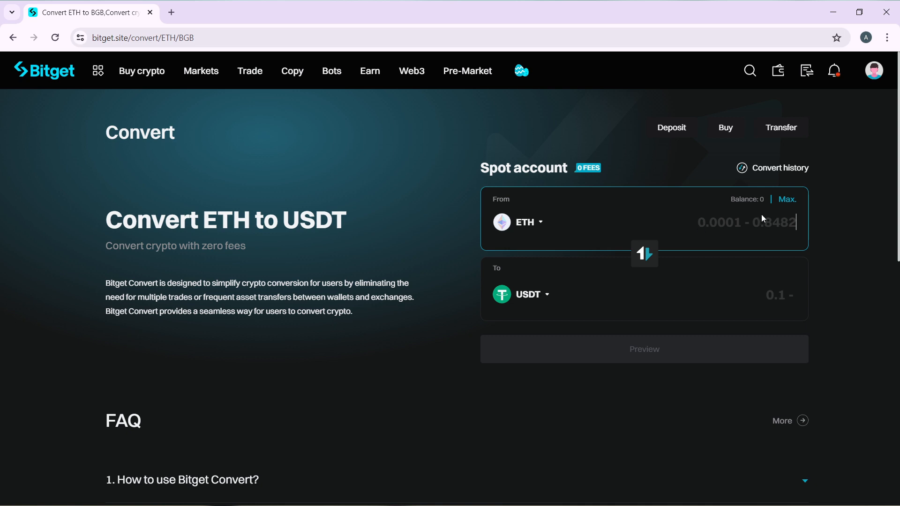
pyautogui.moveTo(764, 235)
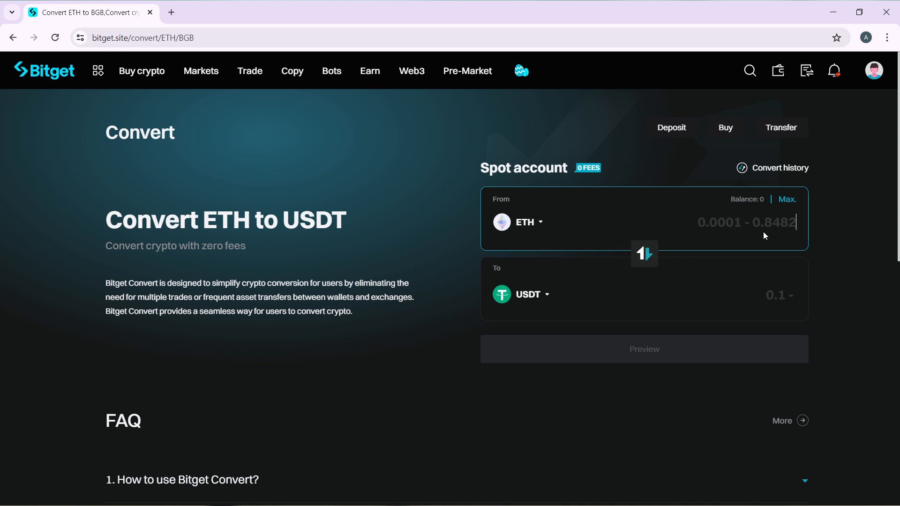
pyautogui.moveTo(795, 232)
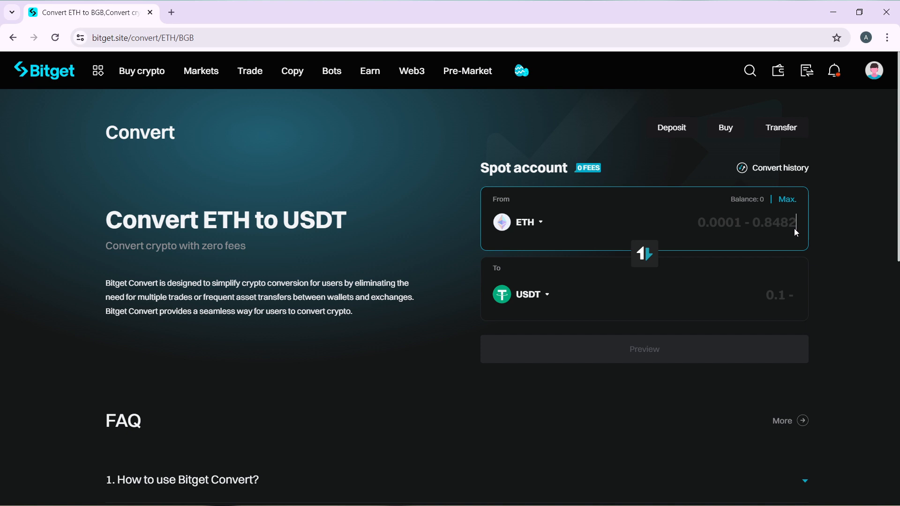
pyautogui.moveTo(705, 291)
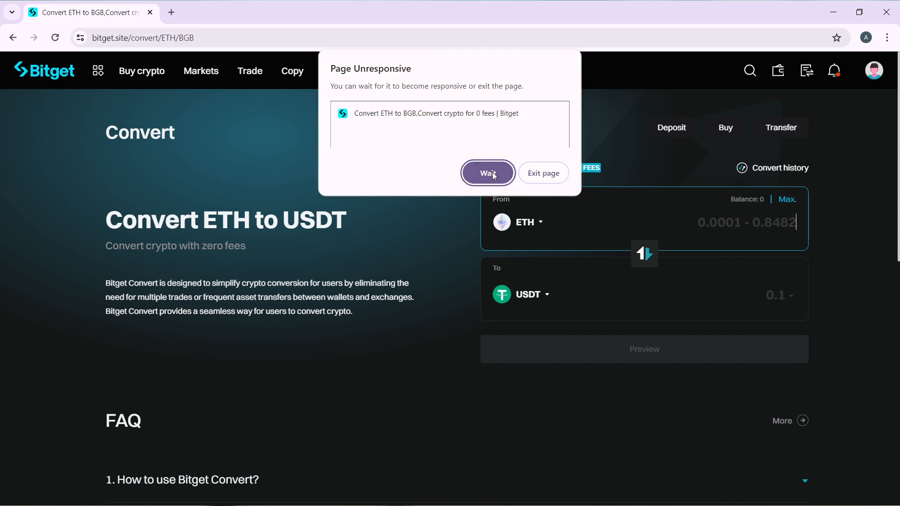
# Choose Wait on the Page Unresponsive warning to keep the Convert page open.
pyautogui.click(487, 172)
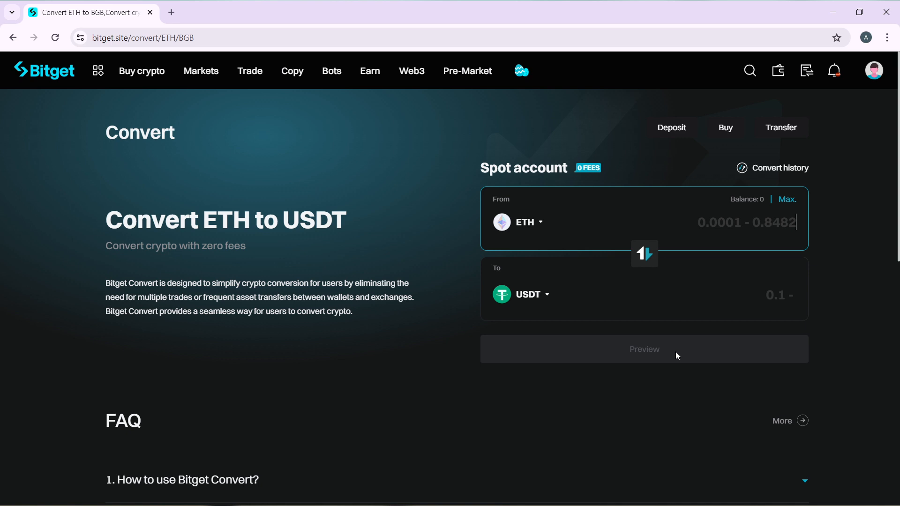
pyautogui.moveTo(478, 500)
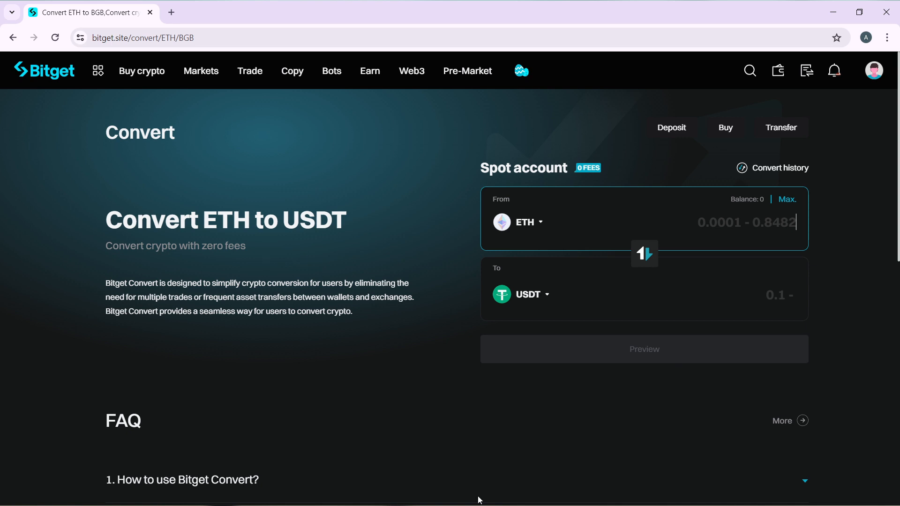